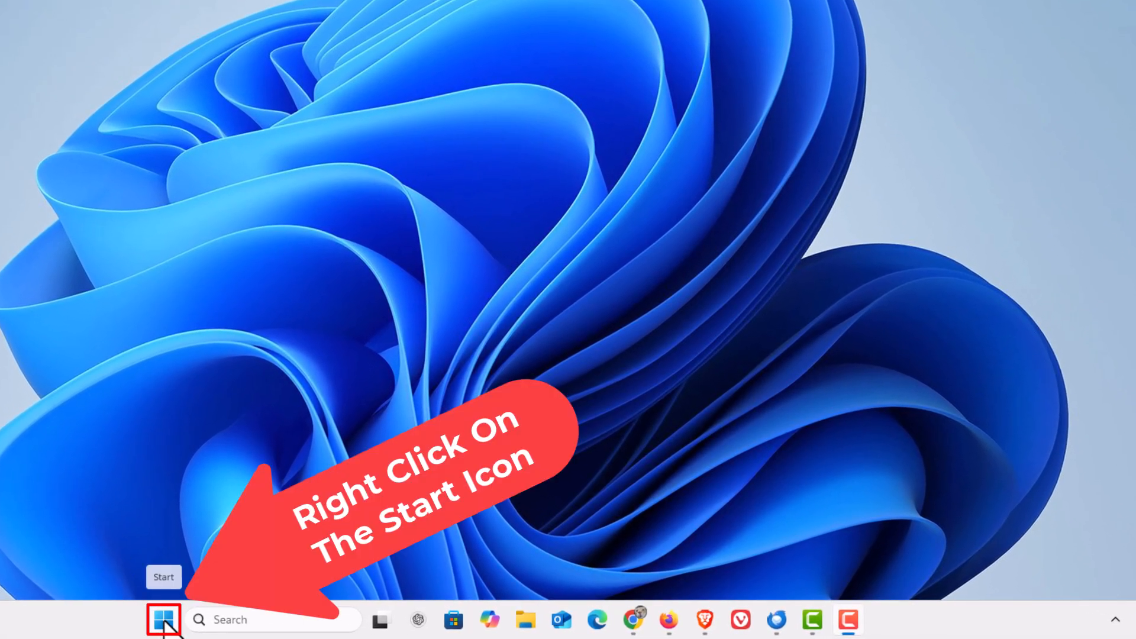
# Reach the System settings from the Start button's quick-link menu
pyautogui.rightClick(163, 621)
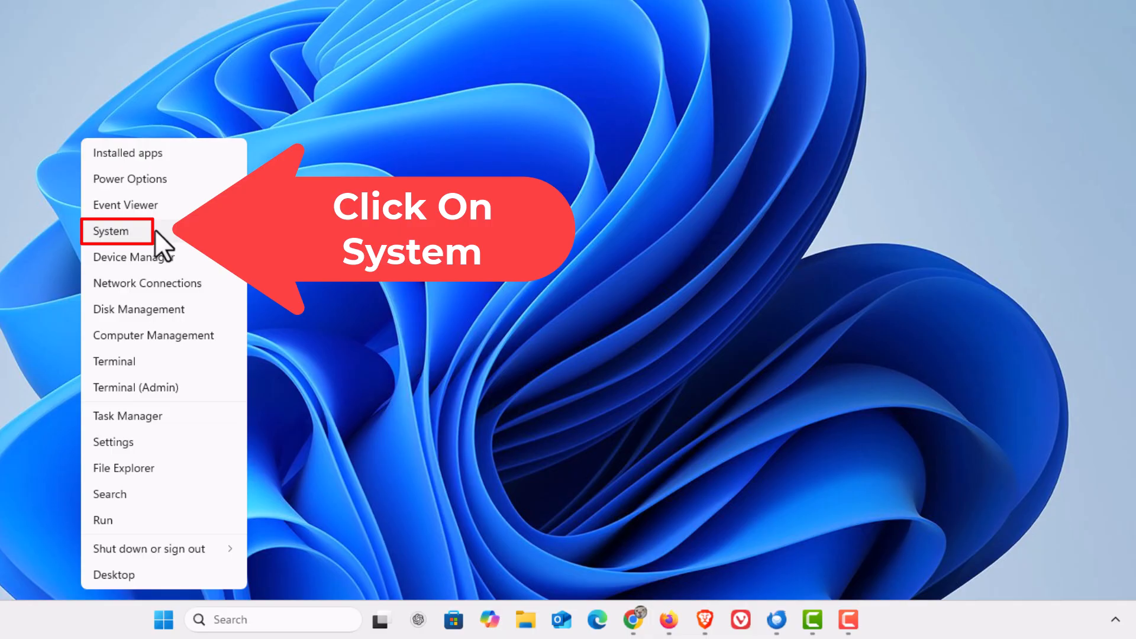
pyautogui.click(110, 231)
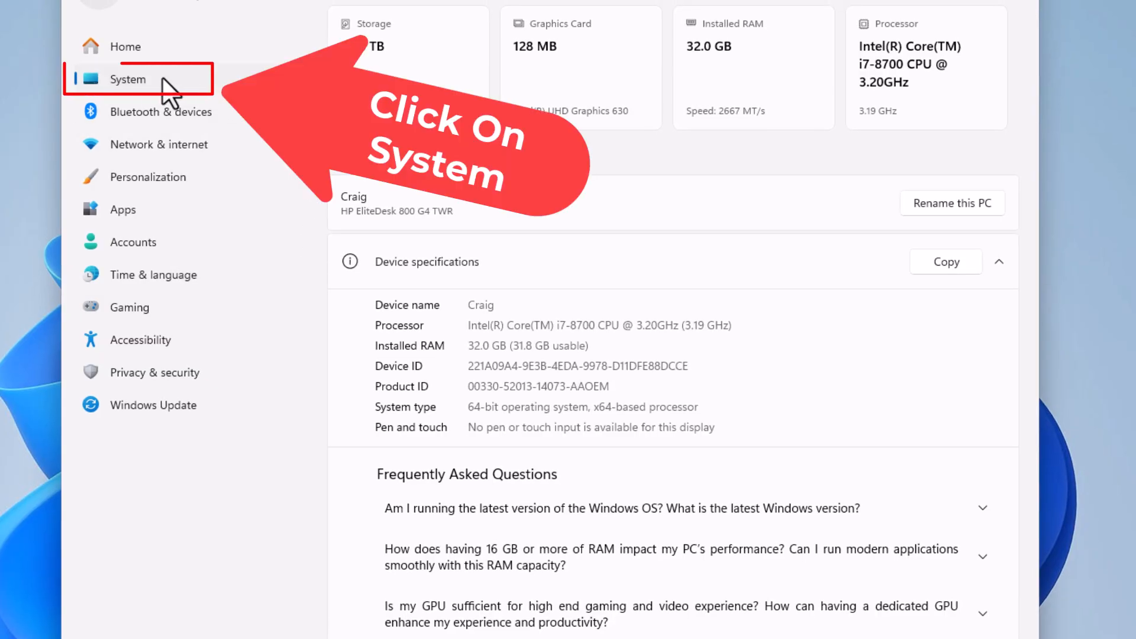
# Go to the Storage page showing C: drive usage by category
pyautogui.click(127, 80)
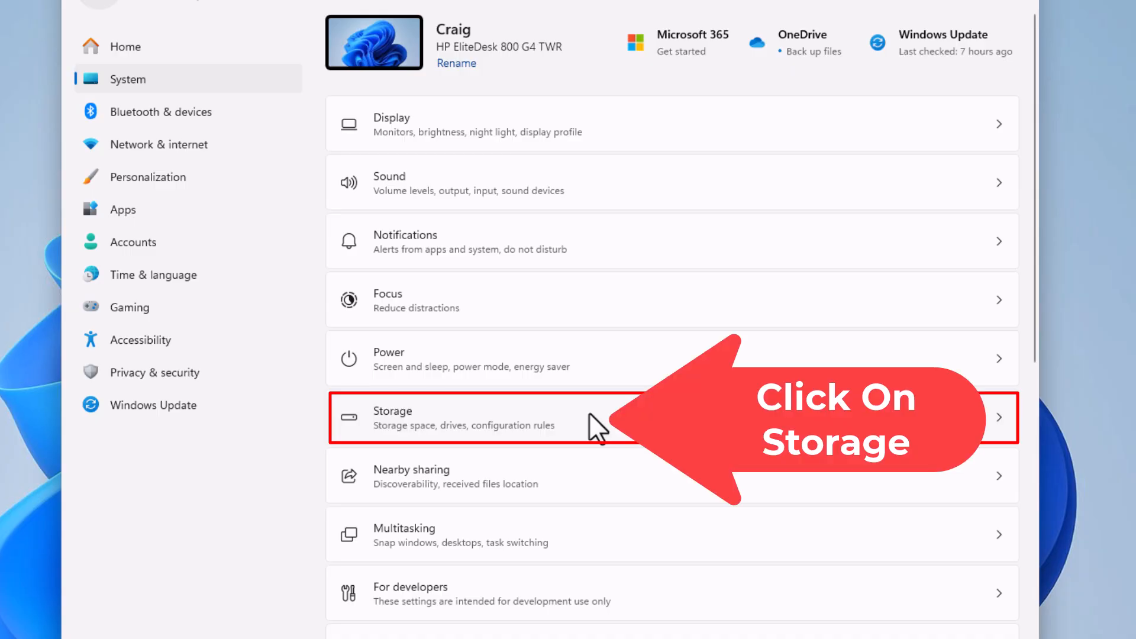
pyautogui.click(471, 418)
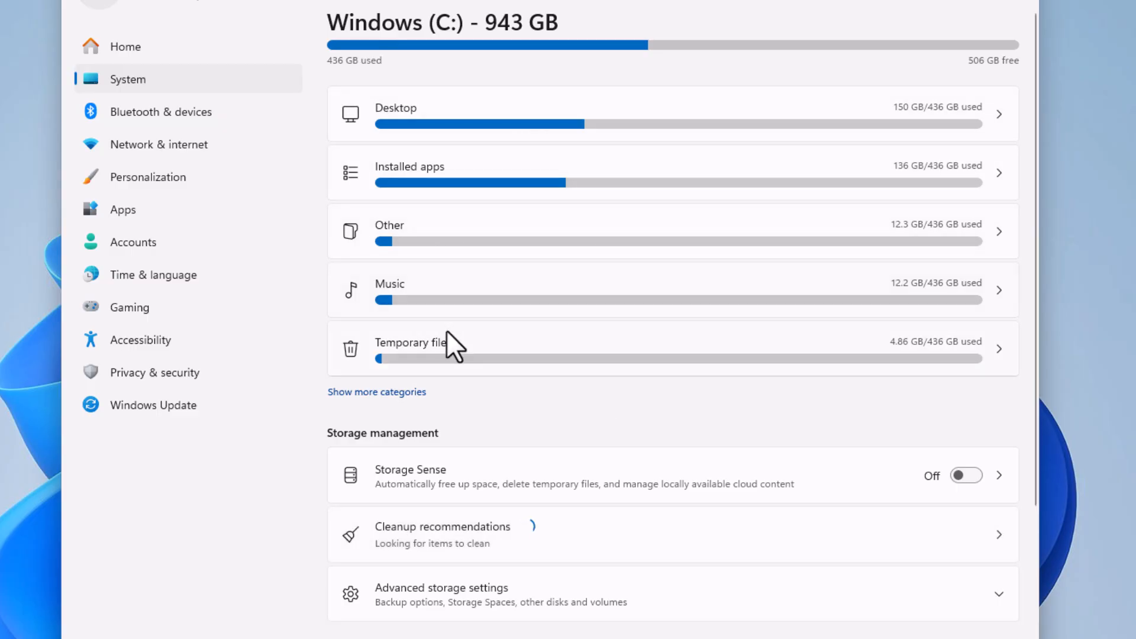
pyautogui.moveTo(513, 376)
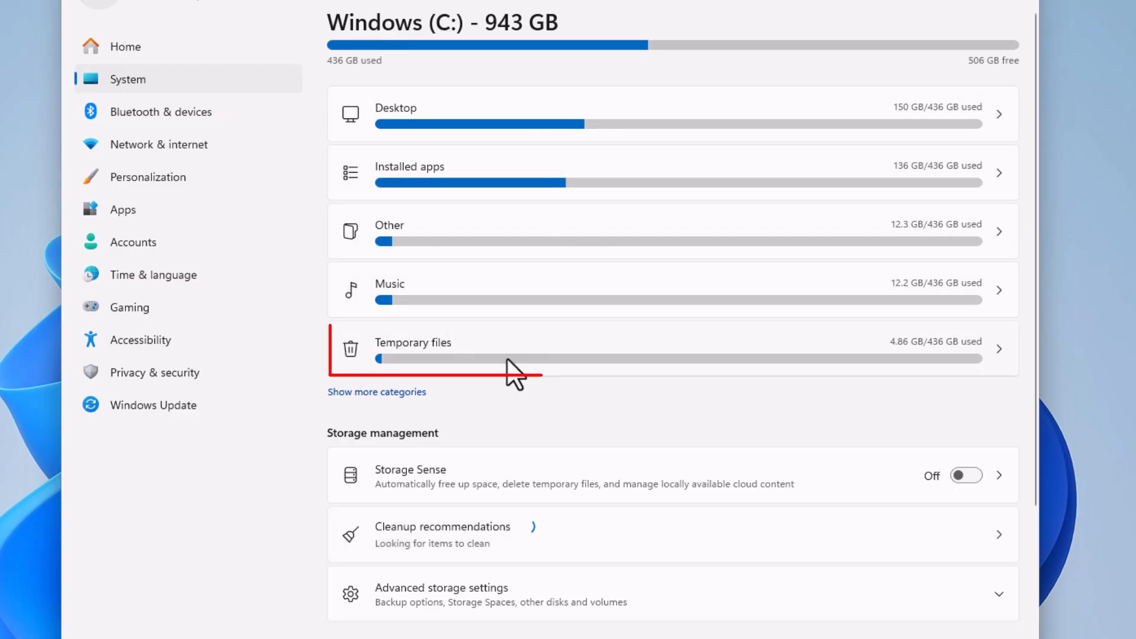
# Enter the Temporary files page listing removable file categories
pyautogui.click(413, 347)
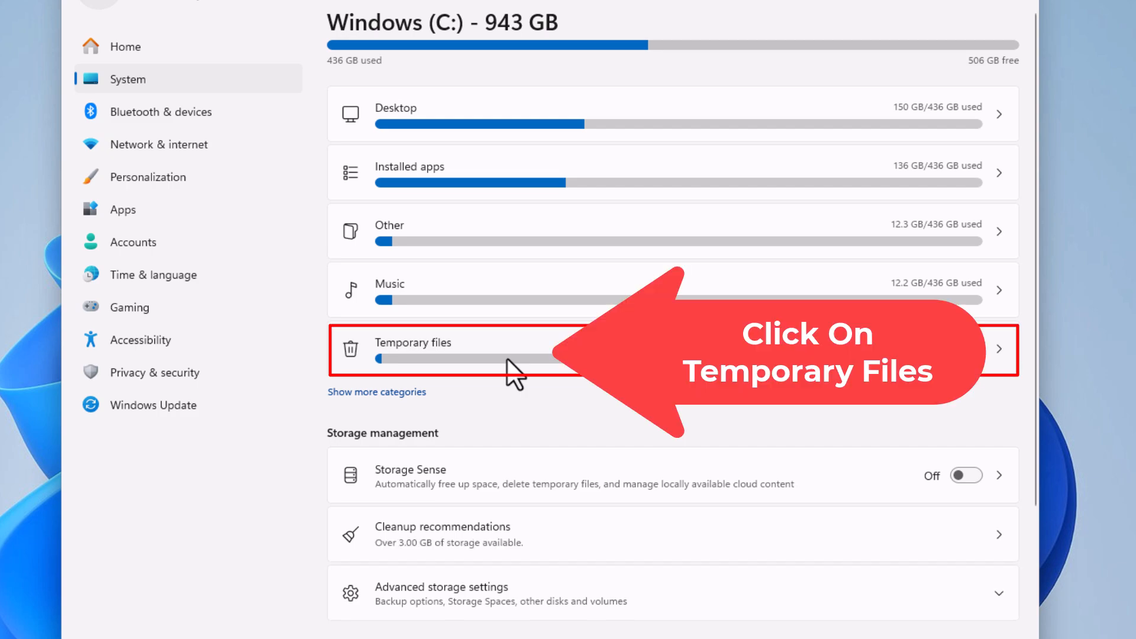
pyautogui.click(412, 342)
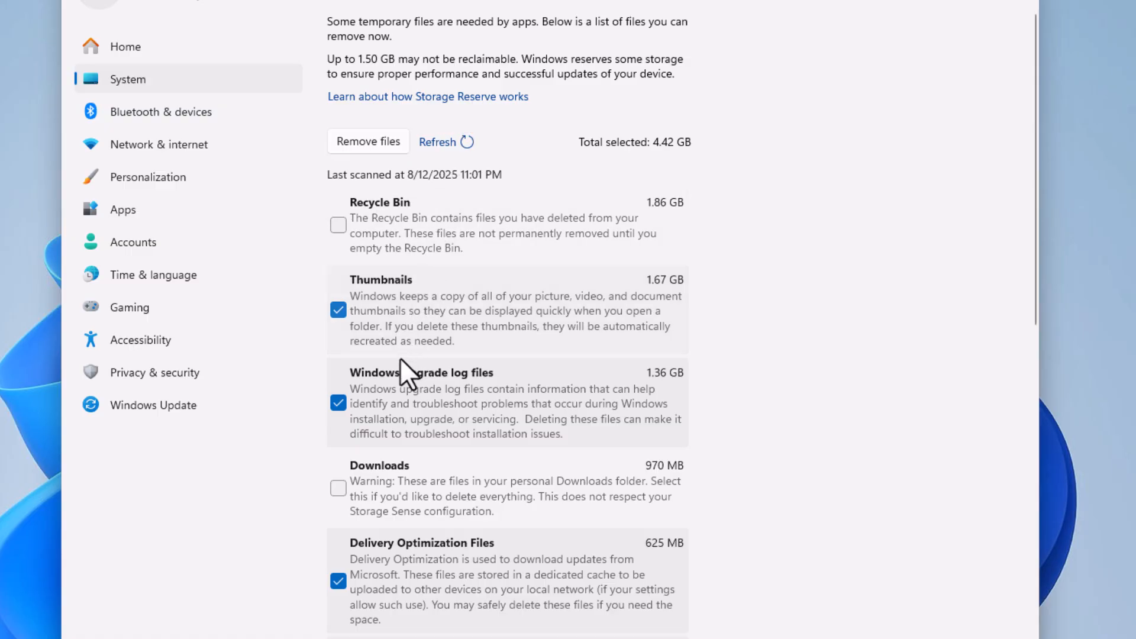
pyautogui.moveTo(406, 318)
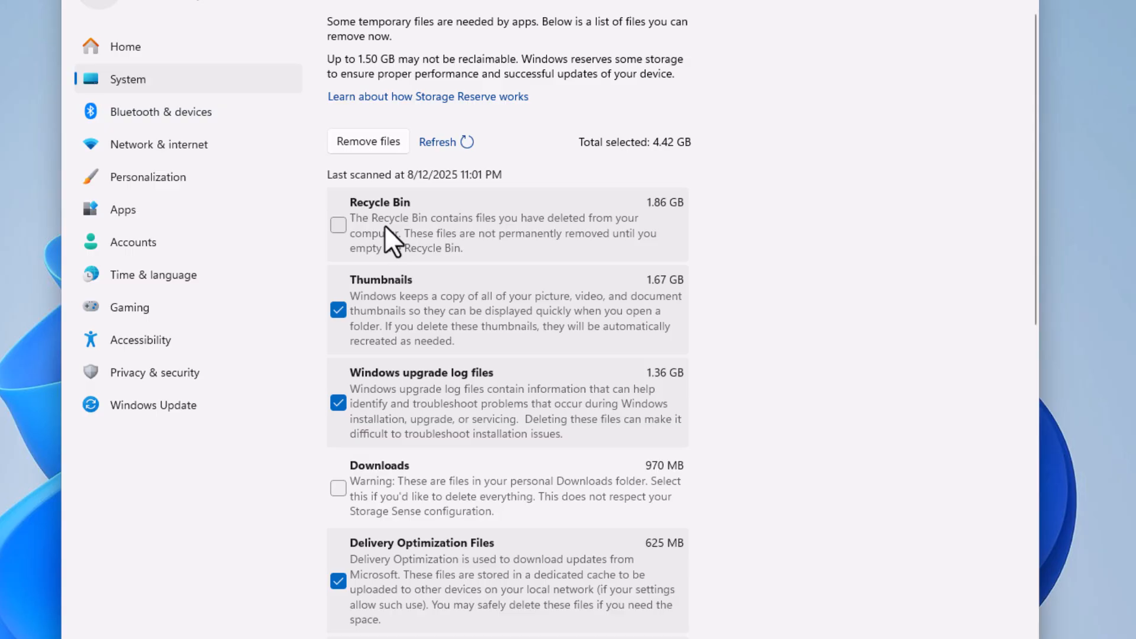
# Mark Recycle Bin and Downloads for removal alongside the other temporary file categories
pyautogui.click(337, 225)
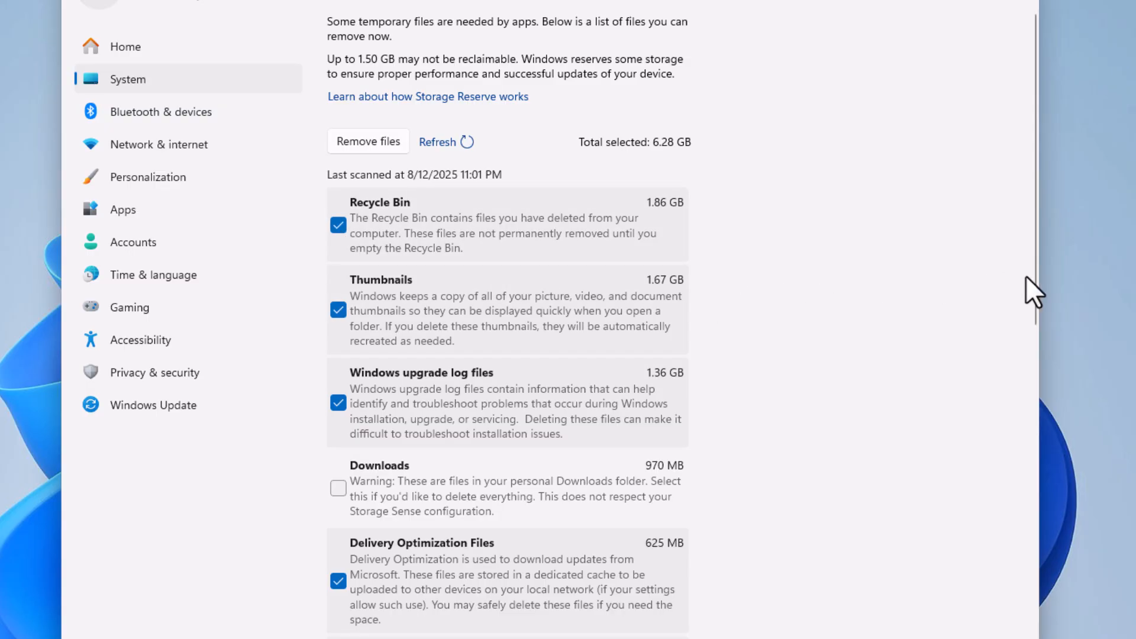
pyautogui.scroll(-3)
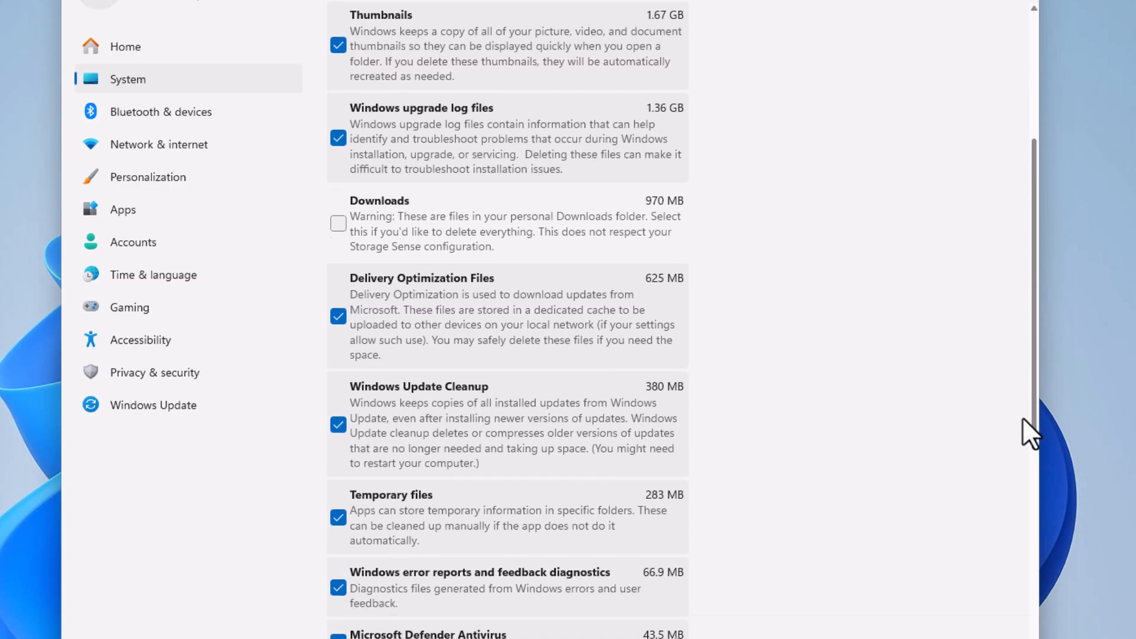
pyautogui.scroll(-3)
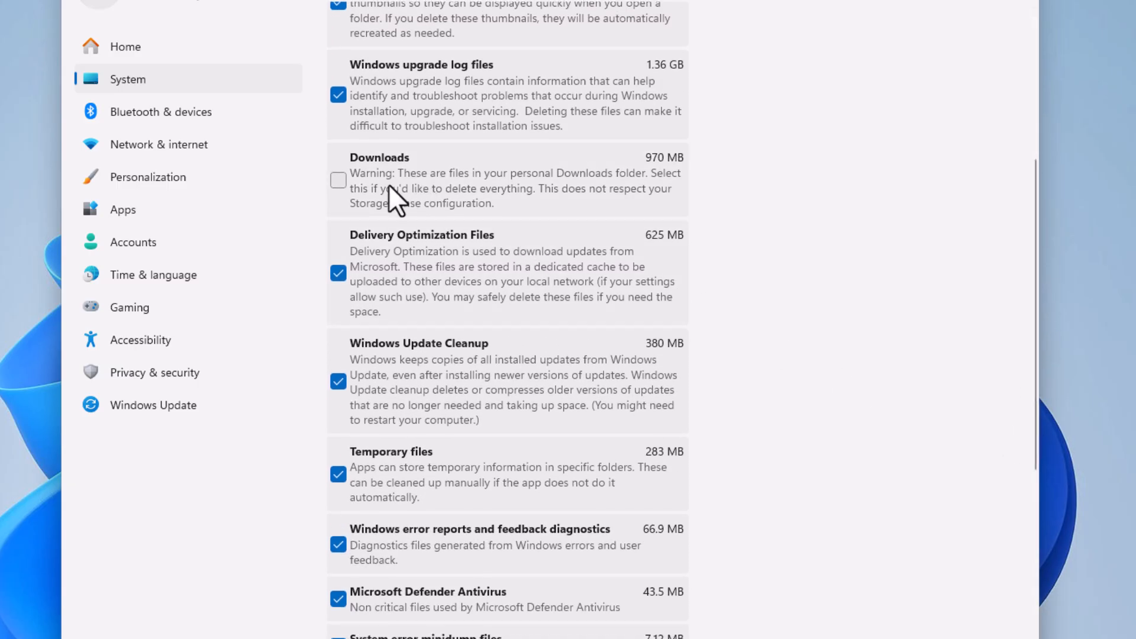
pyautogui.moveTo(430, 206)
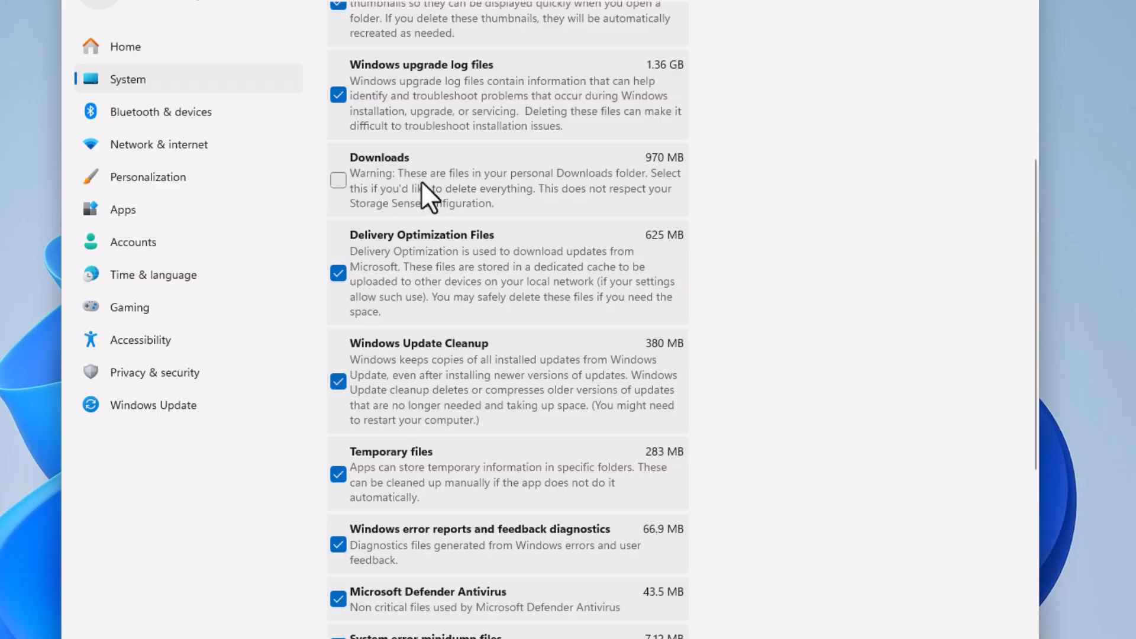
pyautogui.moveTo(649, 192)
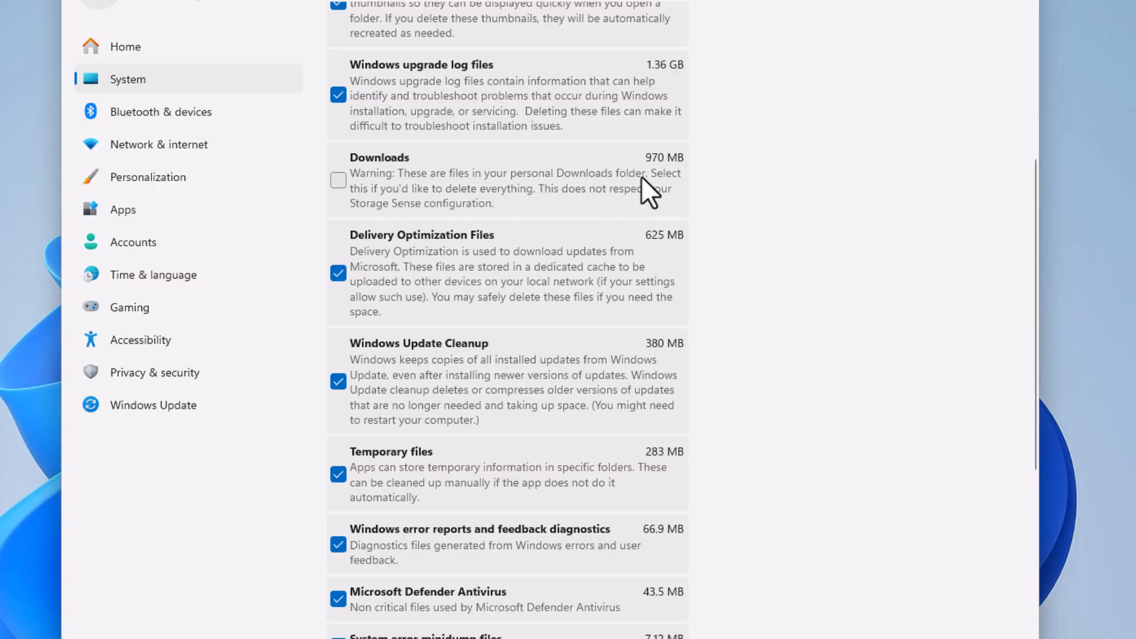
pyautogui.moveTo(446, 211)
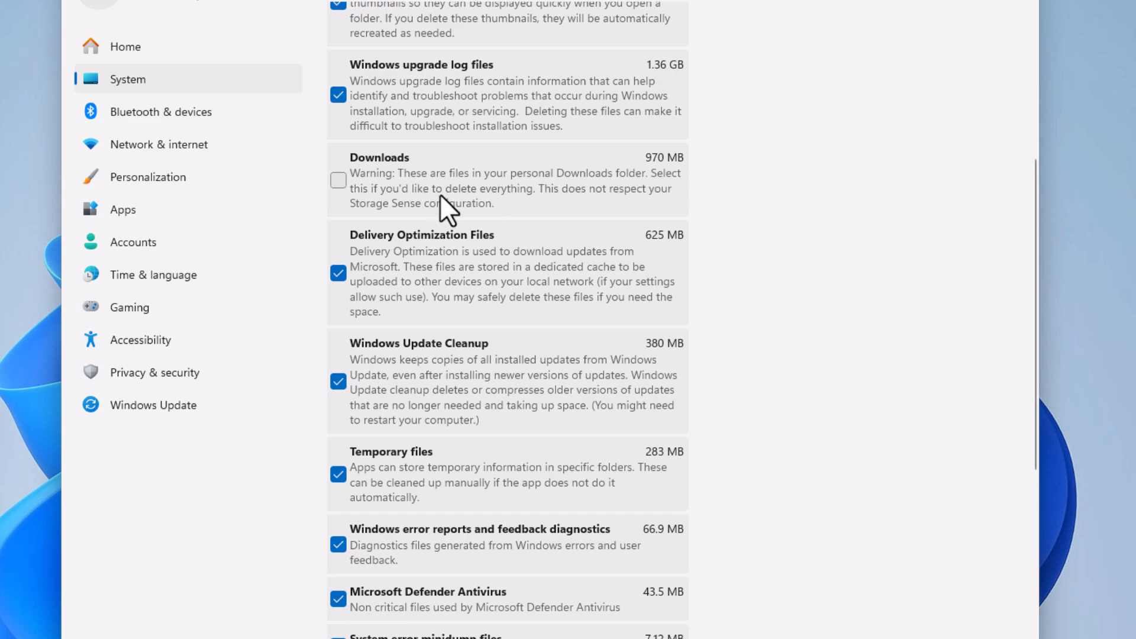
pyautogui.moveTo(348, 199)
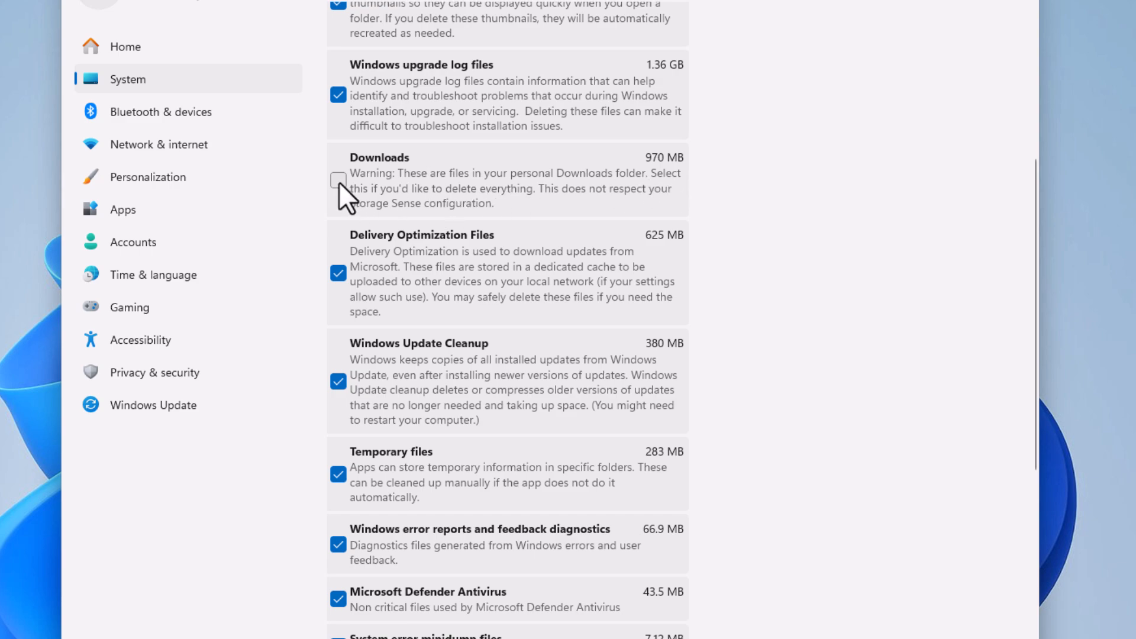
pyautogui.click(337, 179)
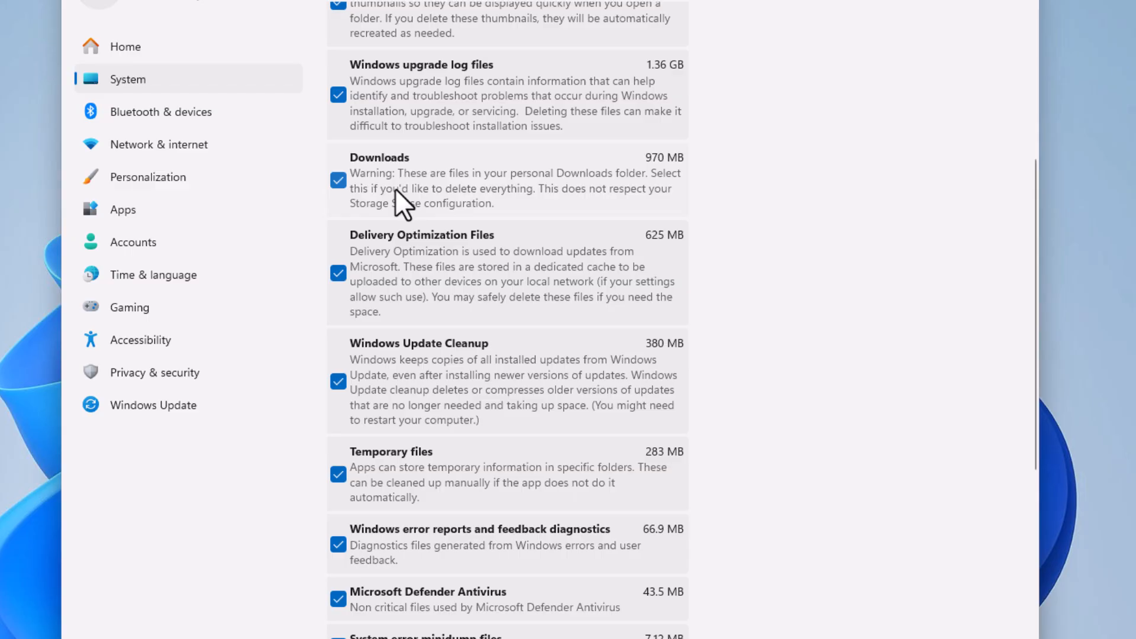
pyautogui.moveTo(373, 464)
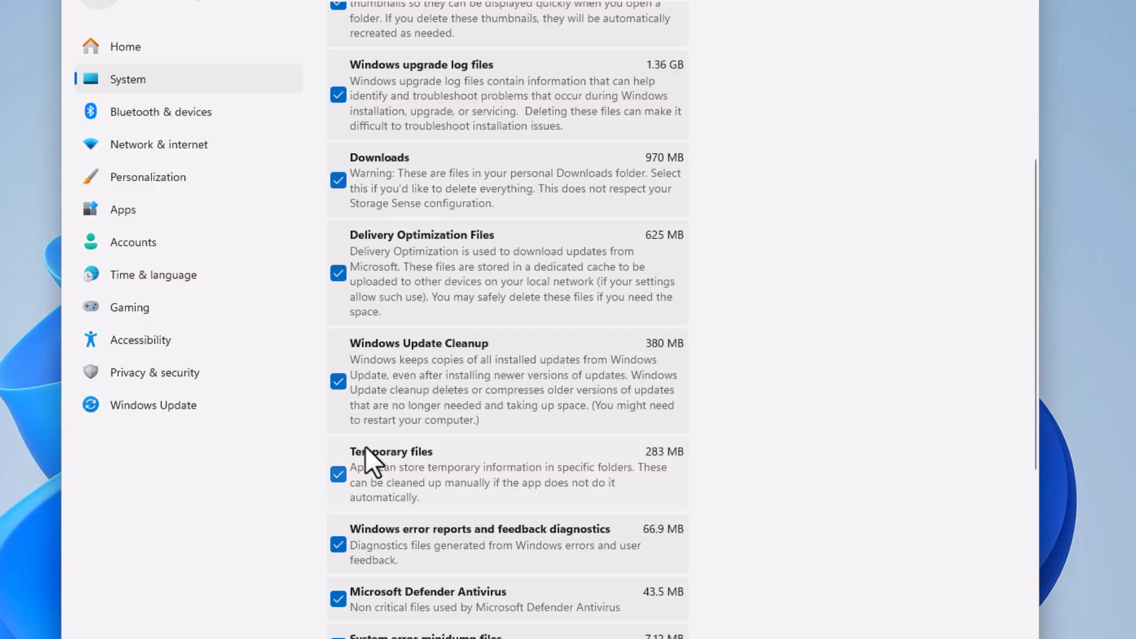
pyautogui.moveTo(746, 435)
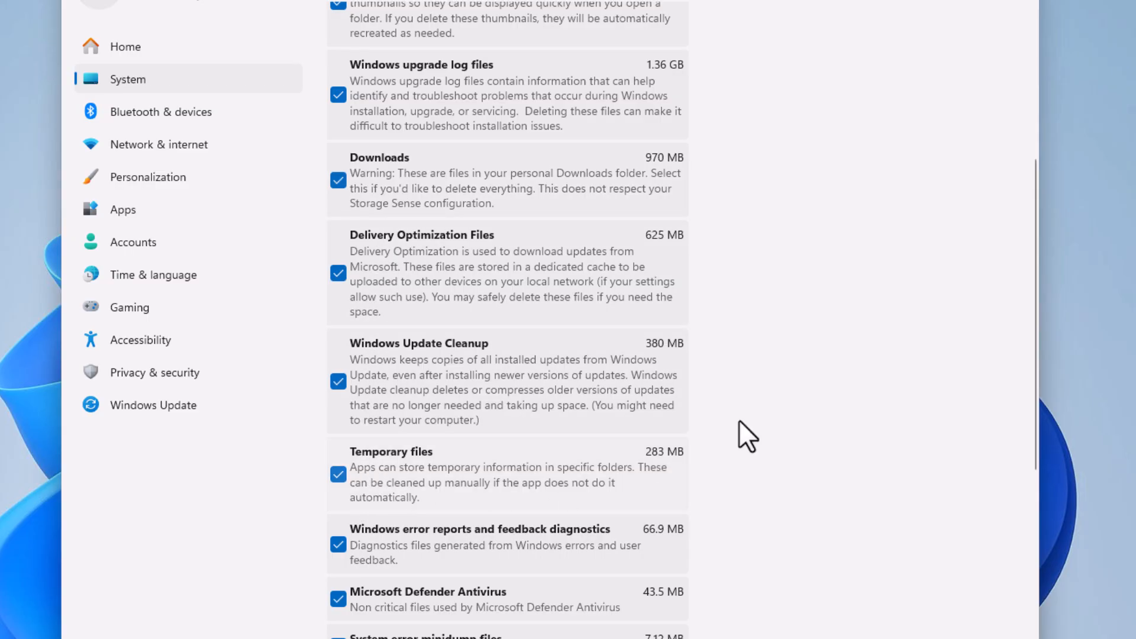
pyautogui.moveTo(627, 478)
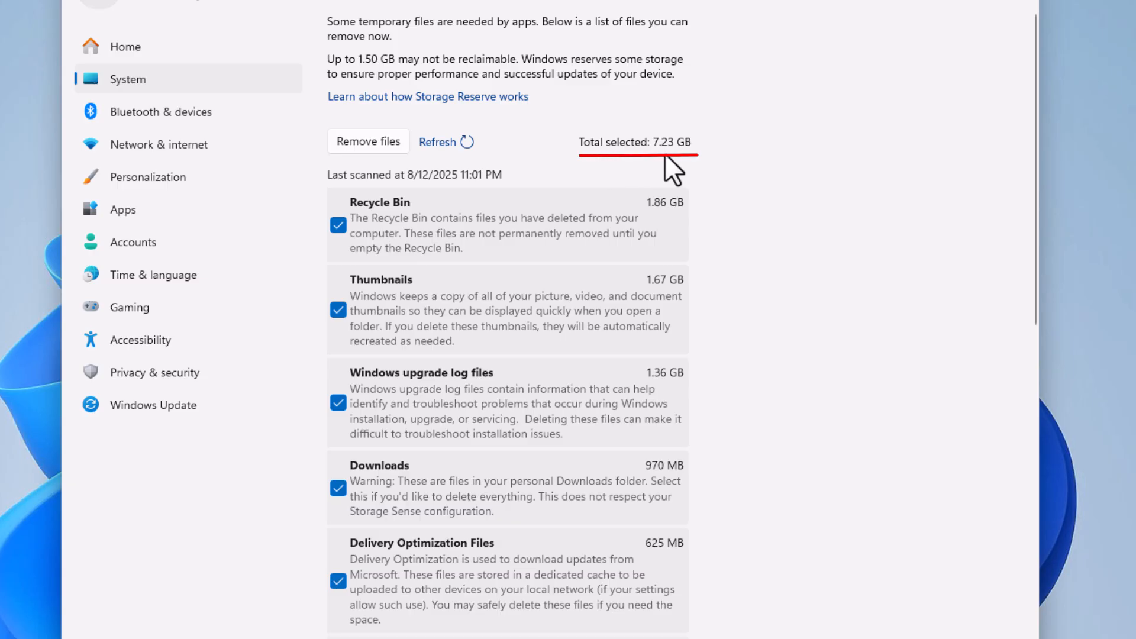
pyautogui.moveTo(682, 173)
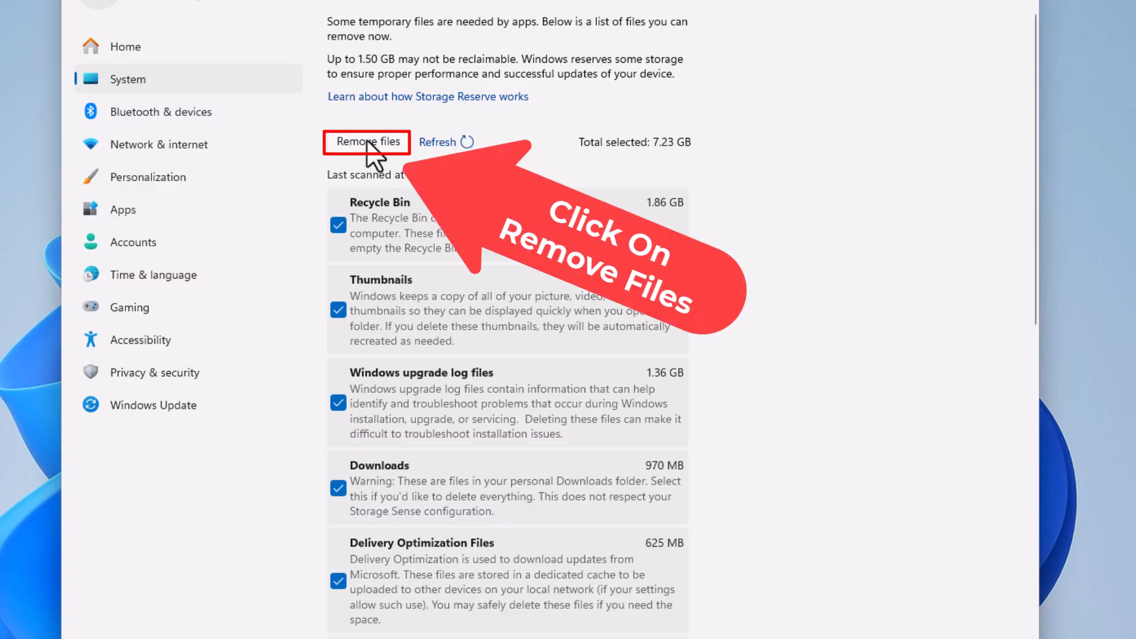
# Remove the 7.23 GB of selected temporary files and confirm permanent deletion
pyautogui.click(366, 141)
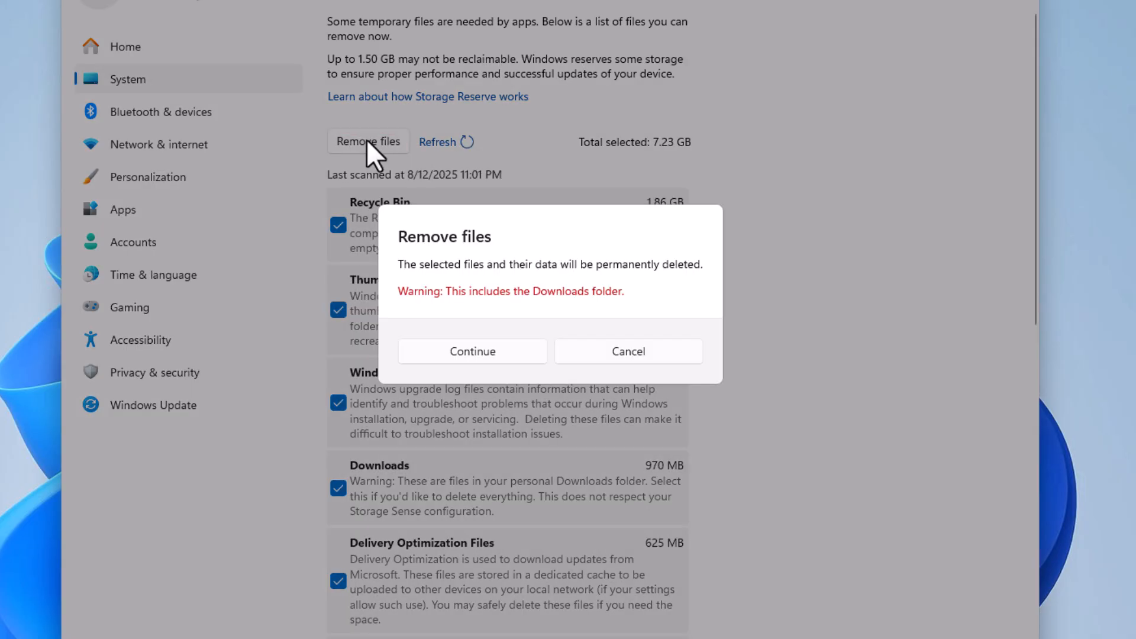
pyautogui.moveTo(440, 266)
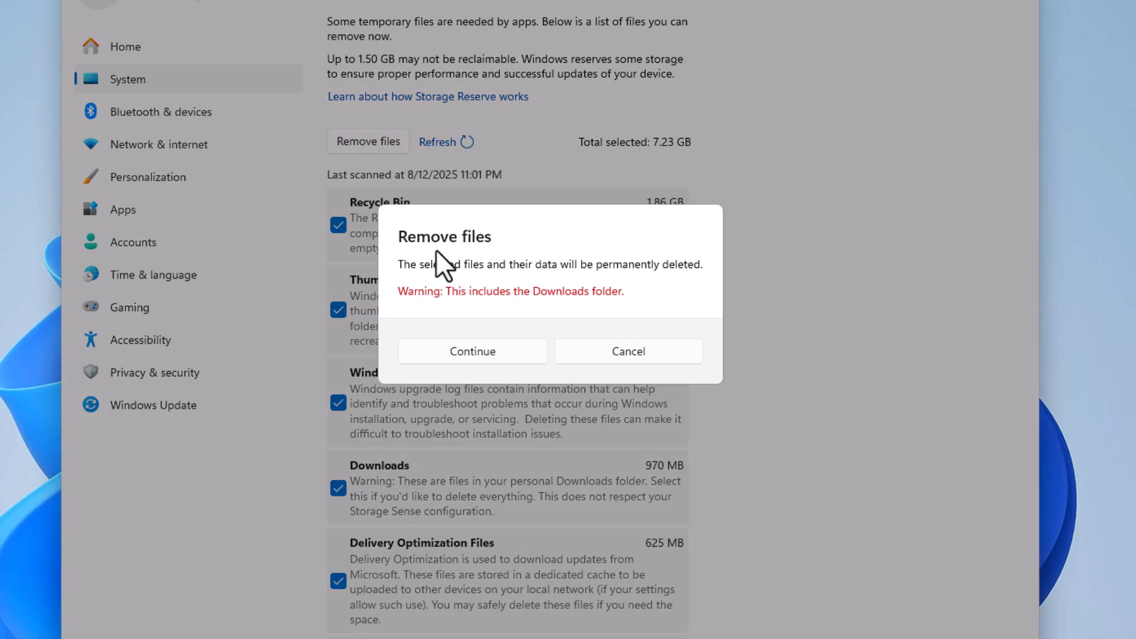
pyautogui.moveTo(446, 283)
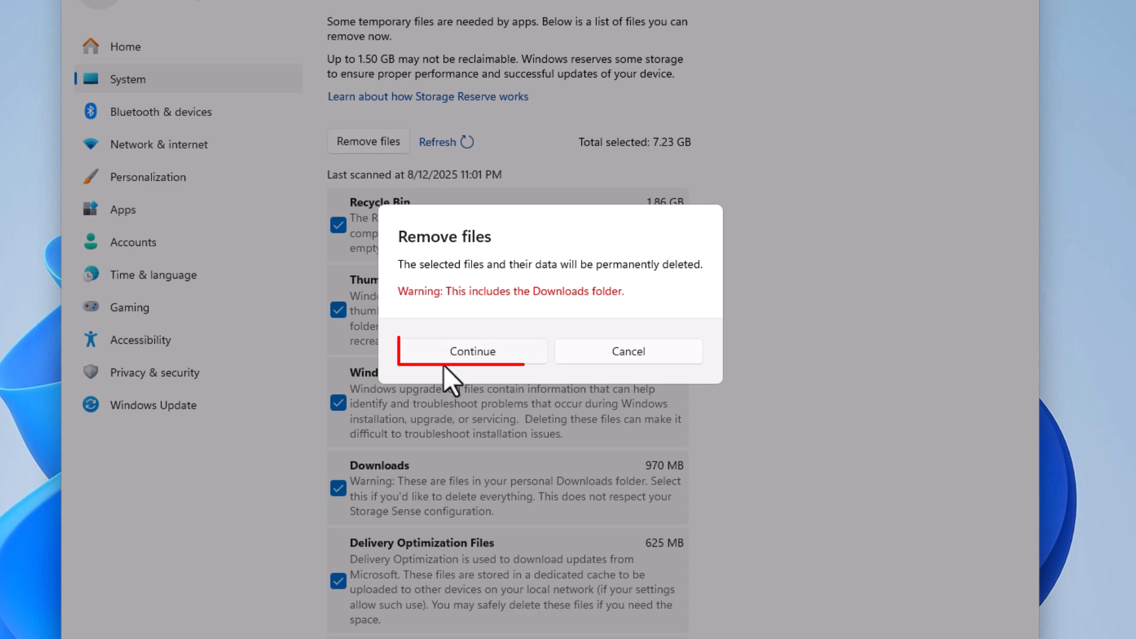
pyautogui.click(470, 351)
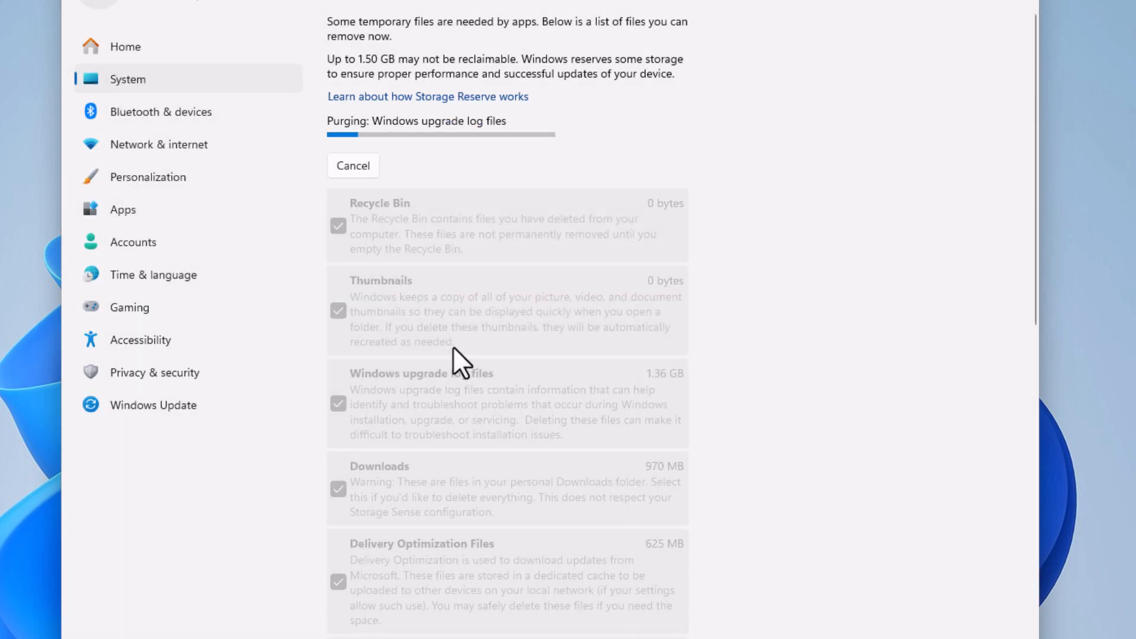